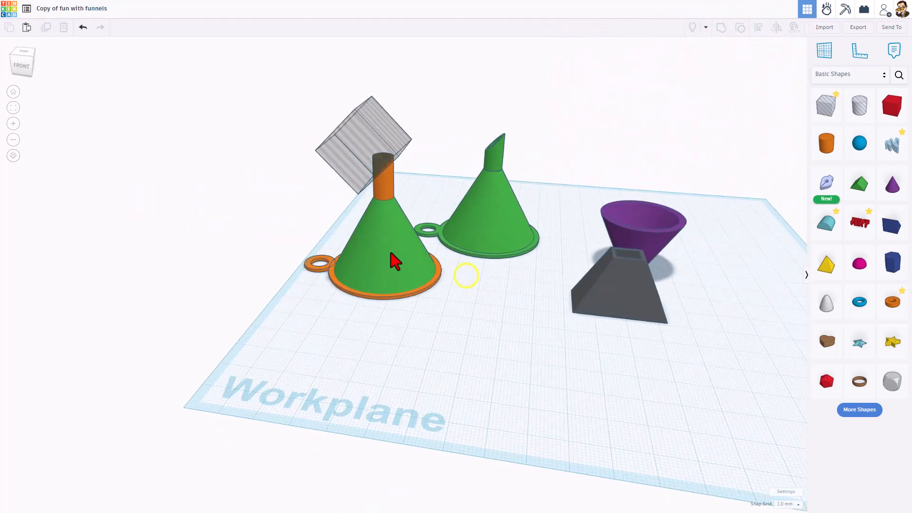
Select the orange tube under the green funnel to view its Radius and Wall Thickness
click(391, 262)
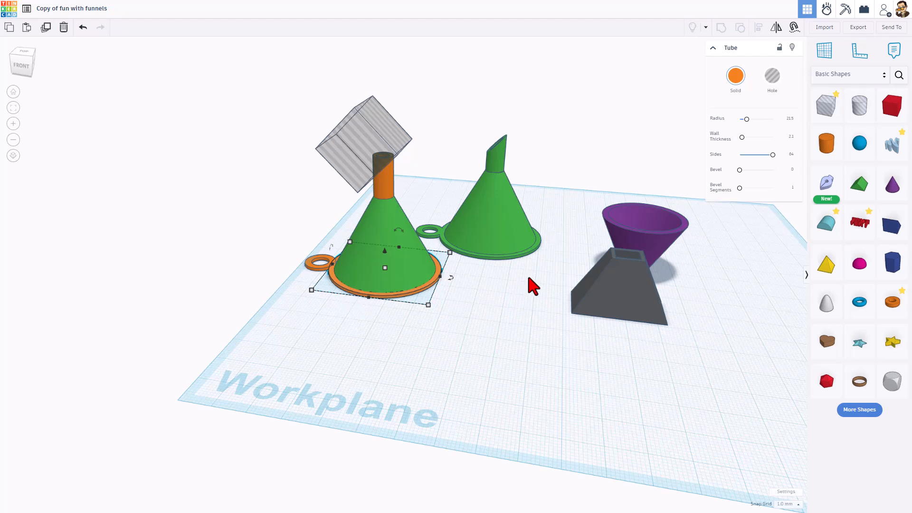
mouse_move(335, 275)
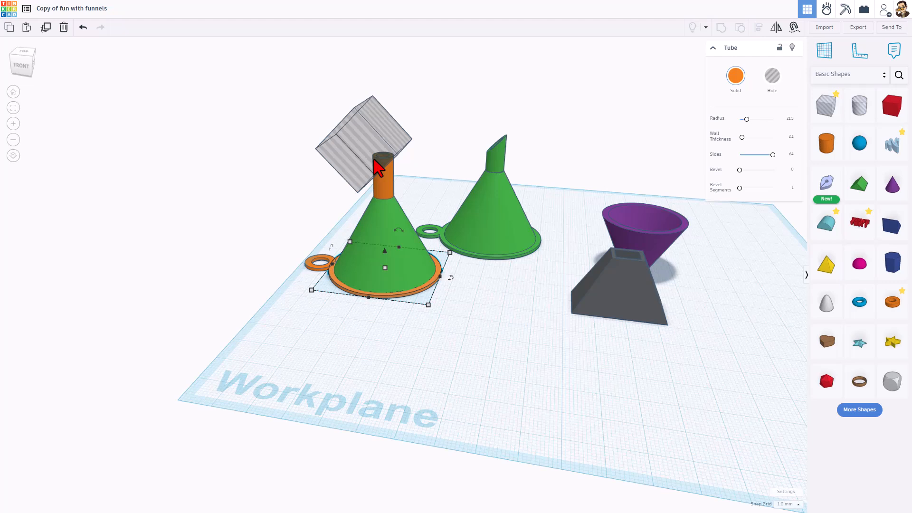
mouse_move(400, 272)
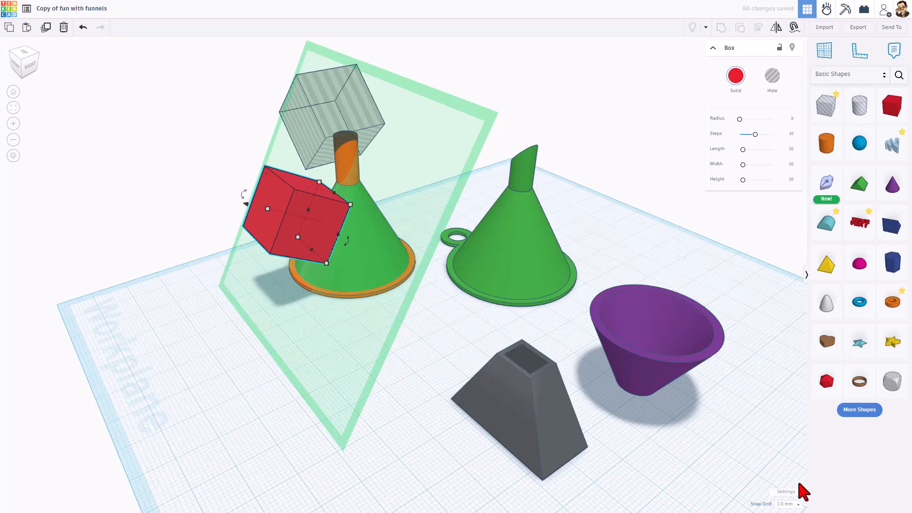
Turn grid snapping off and stretch the red box along the green funnel's slope
click(786, 503)
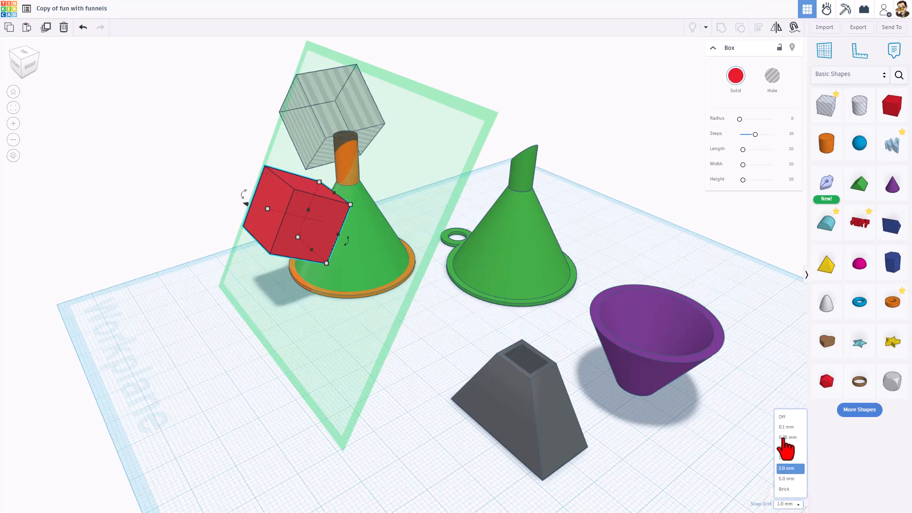
click(786, 427)
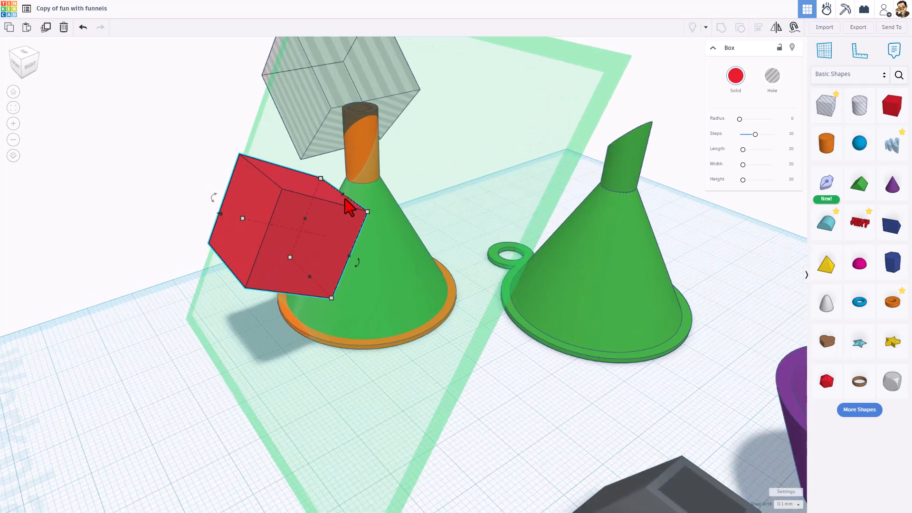
drag(366, 209, 358, 195)
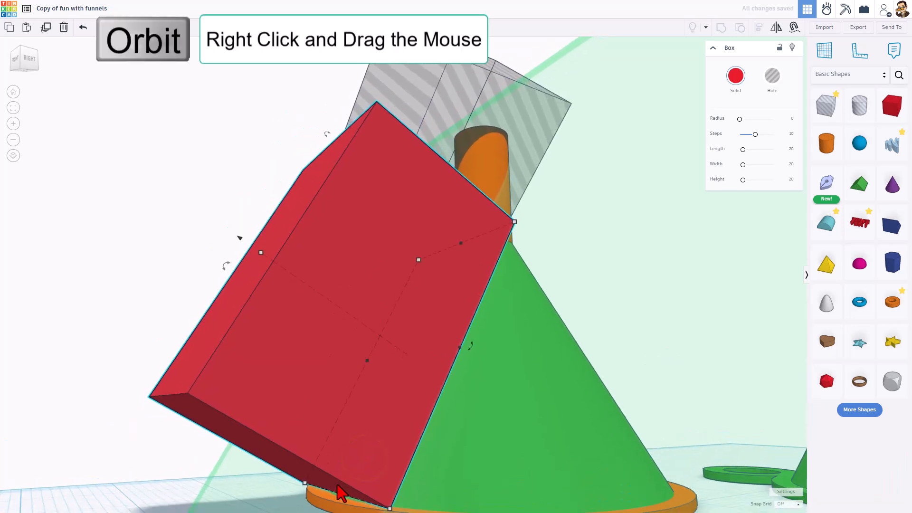
Orbit in and extend the red box's lower edge down to the orange rim
drag(340, 492, 424, 339)
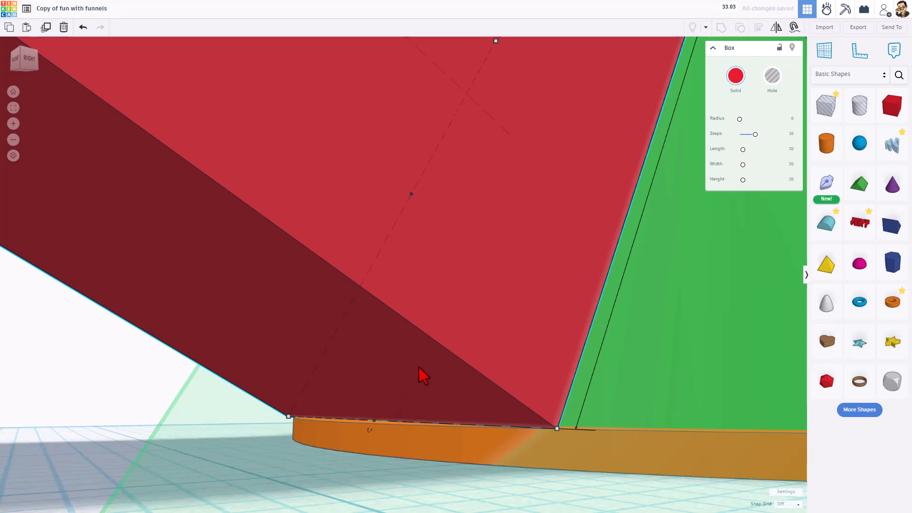
drag(421, 375, 509, 253)
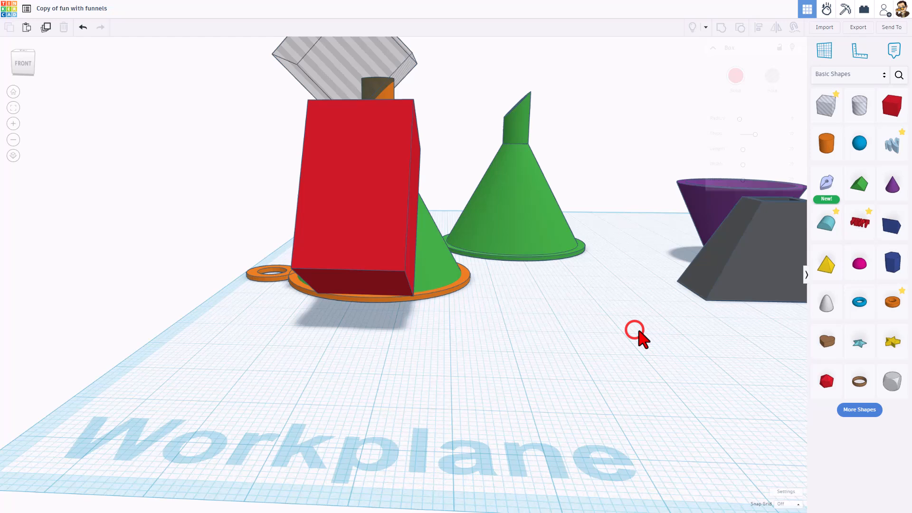
Drop a Pyramid from Basic Shapes onto the workplane and scale it up
click(825, 264)
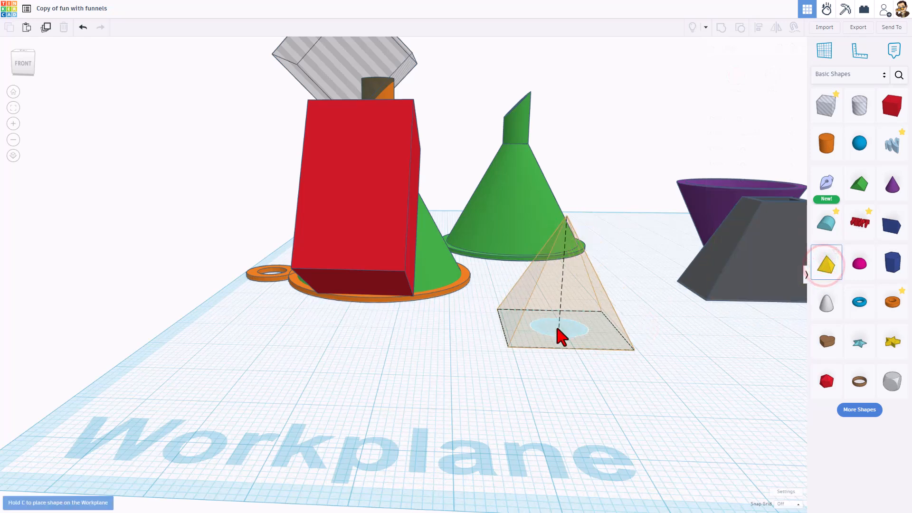
click(560, 338)
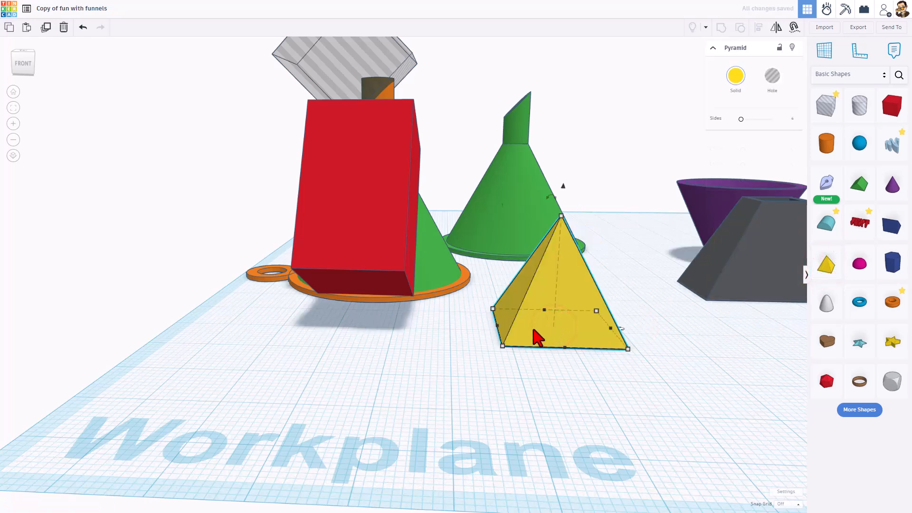
mouse_move(610, 356)
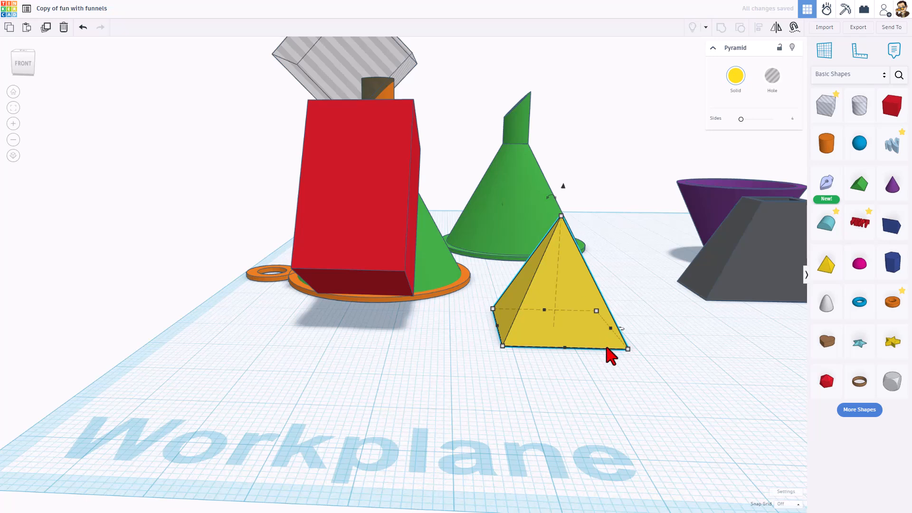
drag(627, 347, 733, 378)
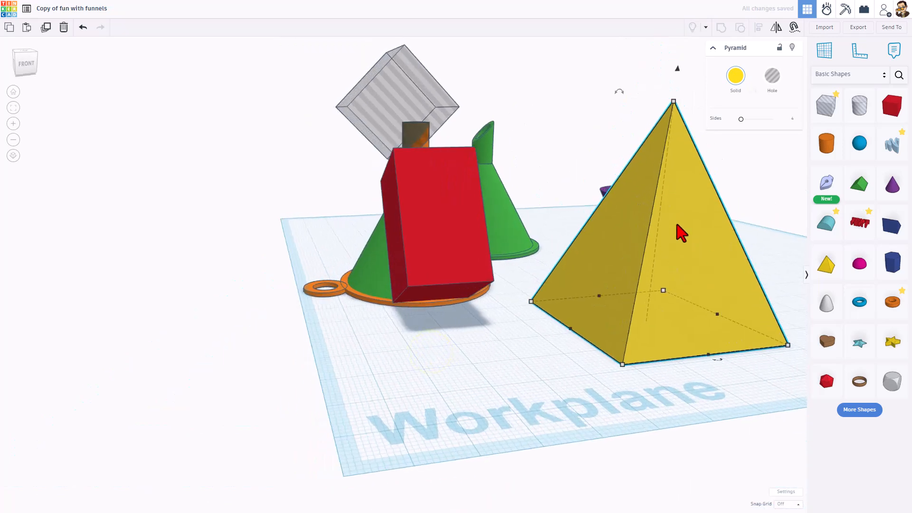
mouse_move(649, 280)
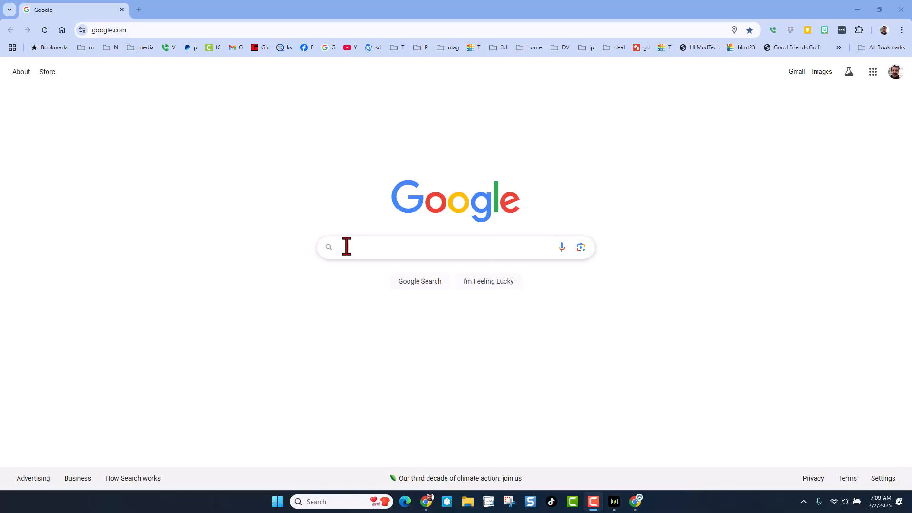
Search Google for 'find length pyramid side calculator'
click(352, 248)
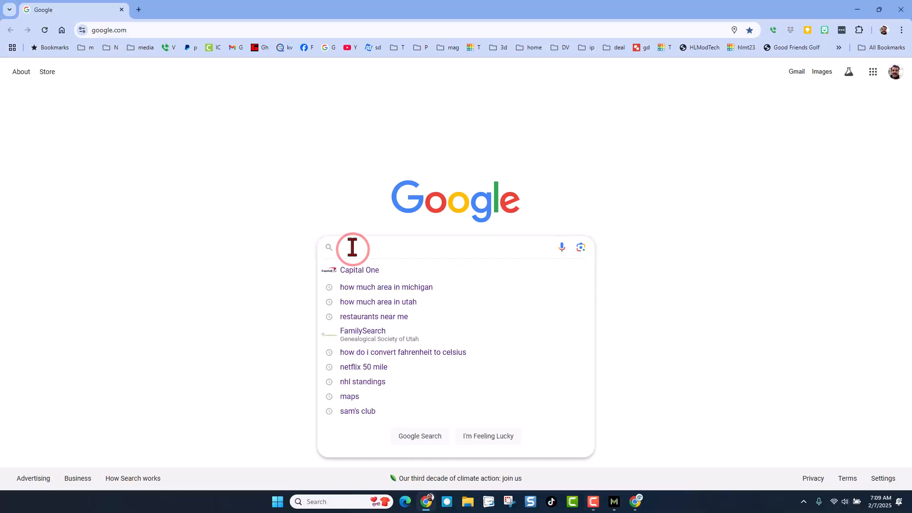
text(find length pyramid side ca)
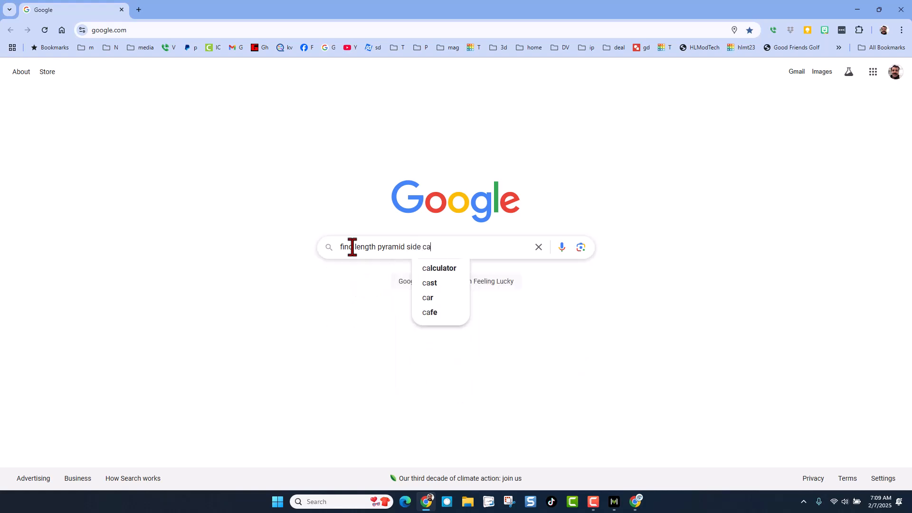
click(439, 267)
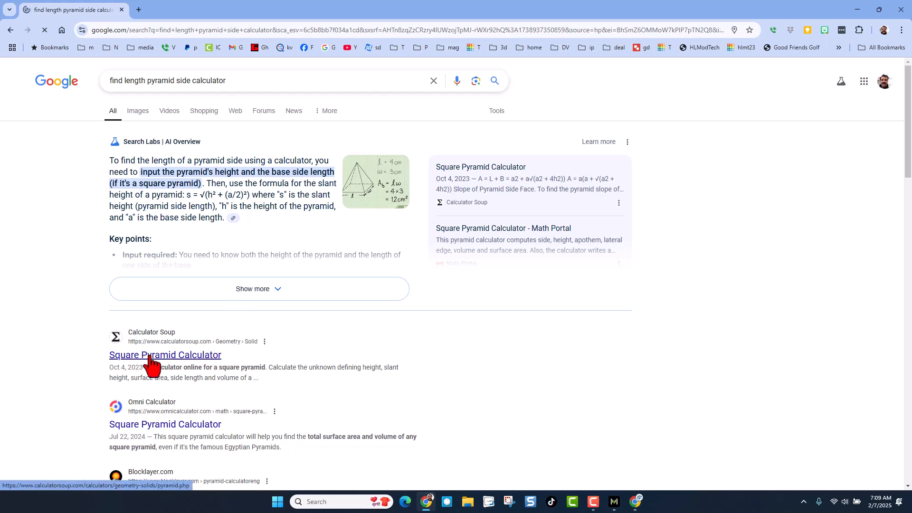
Open Calculator Soup's square pyramid calculator and set its units to mm
click(165, 355)
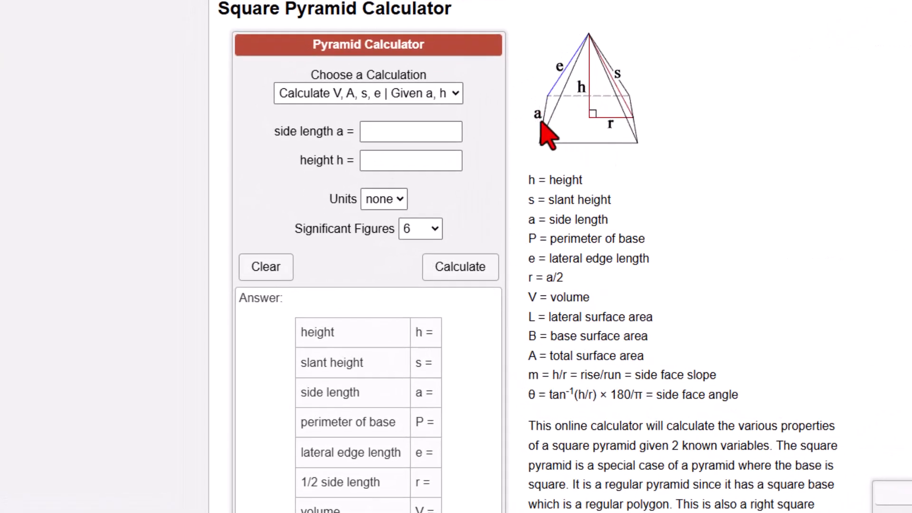
mouse_move(584, 110)
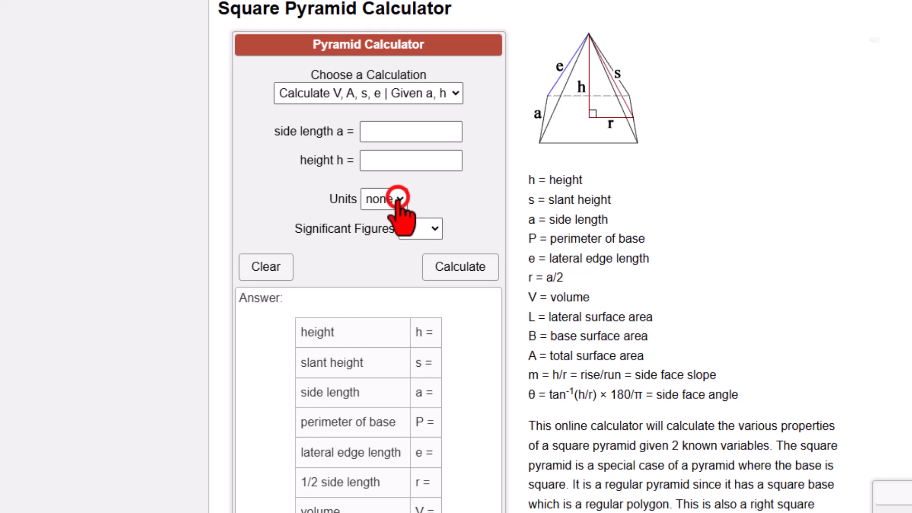
click(383, 199)
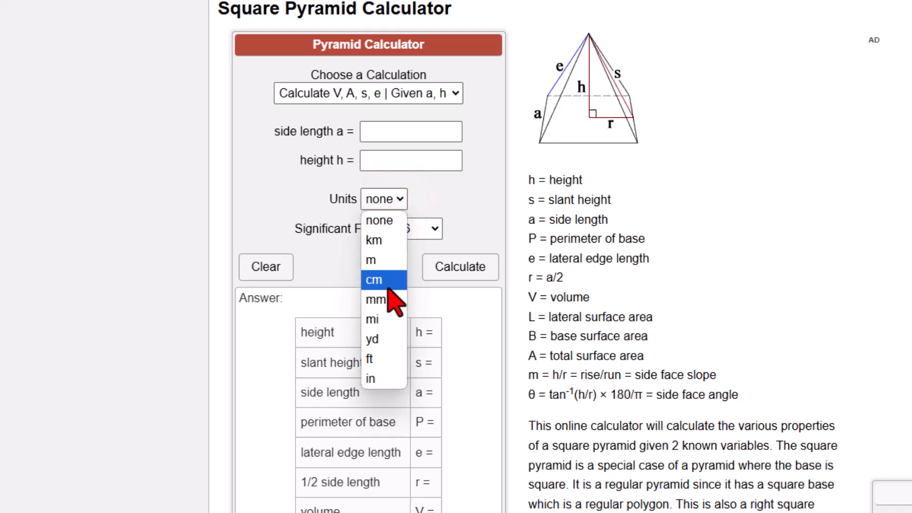
click(376, 299)
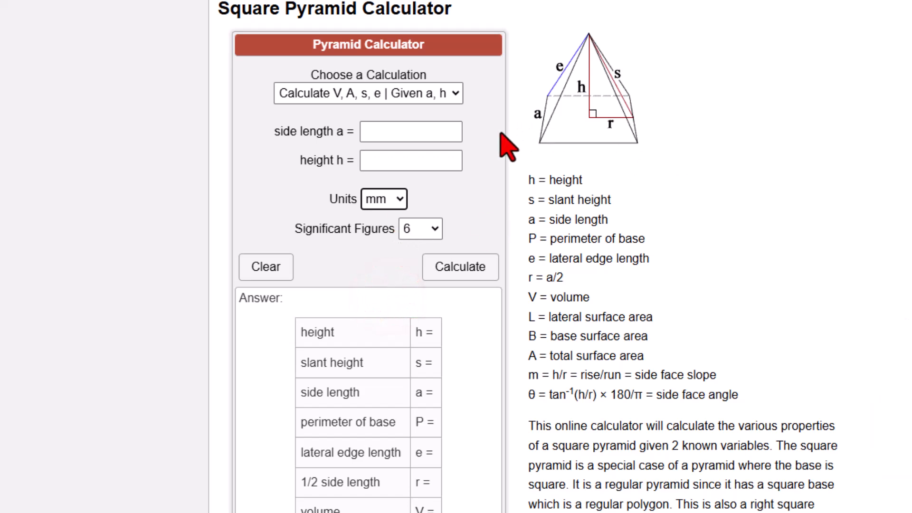
Enter side length 40 and height 50 to get a 53.8516 mm slant height
click(411, 132)
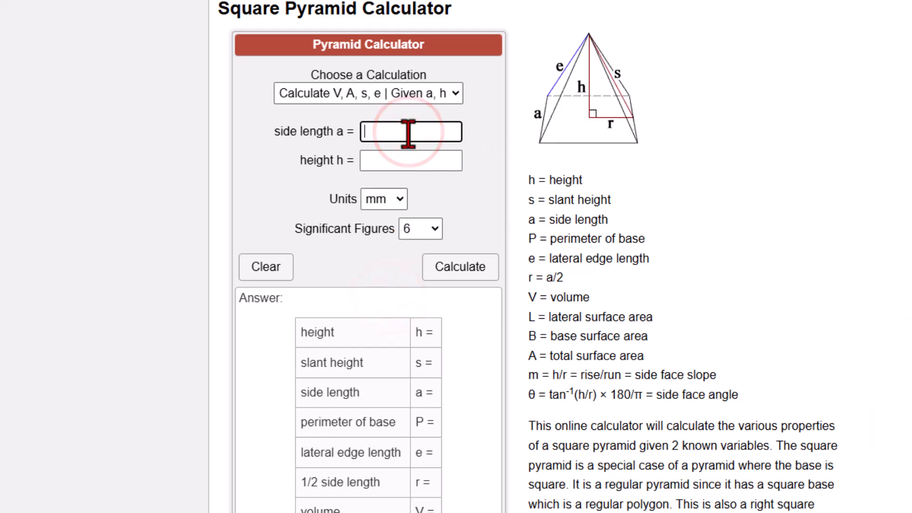
text(40)
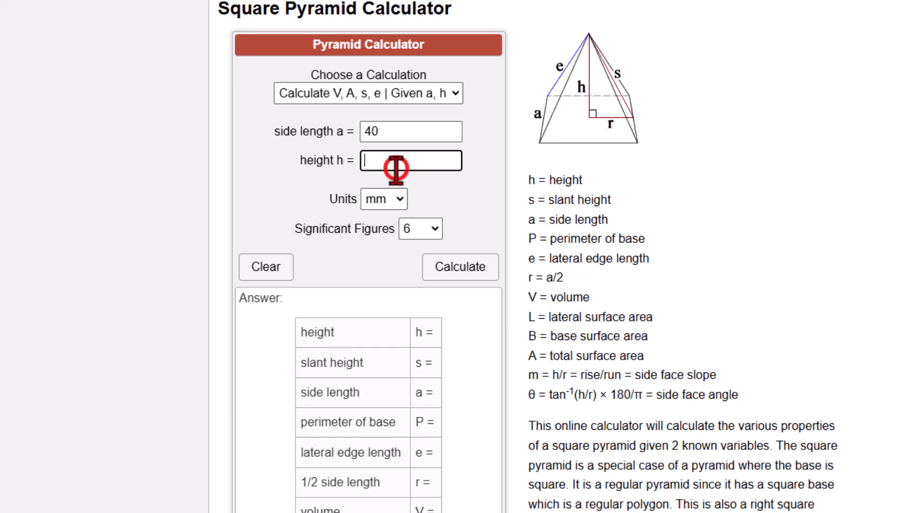
text(50)
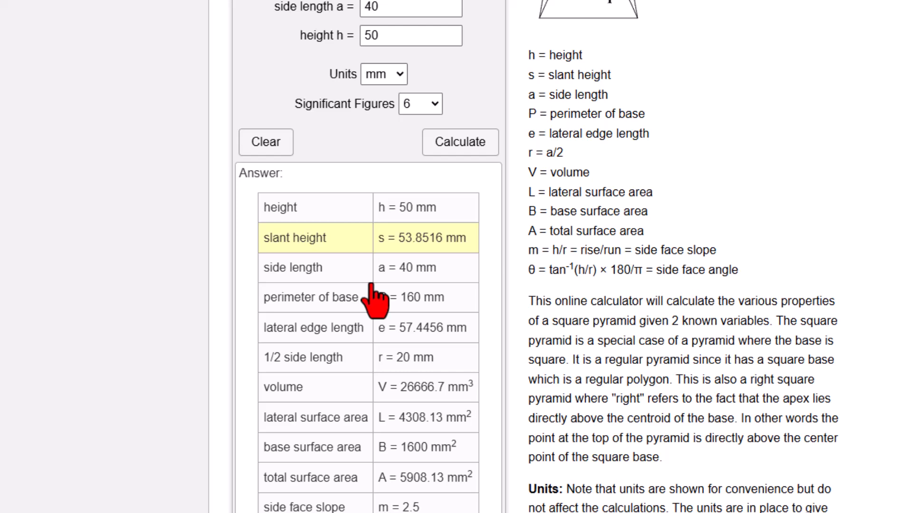
scroll(down, 3)
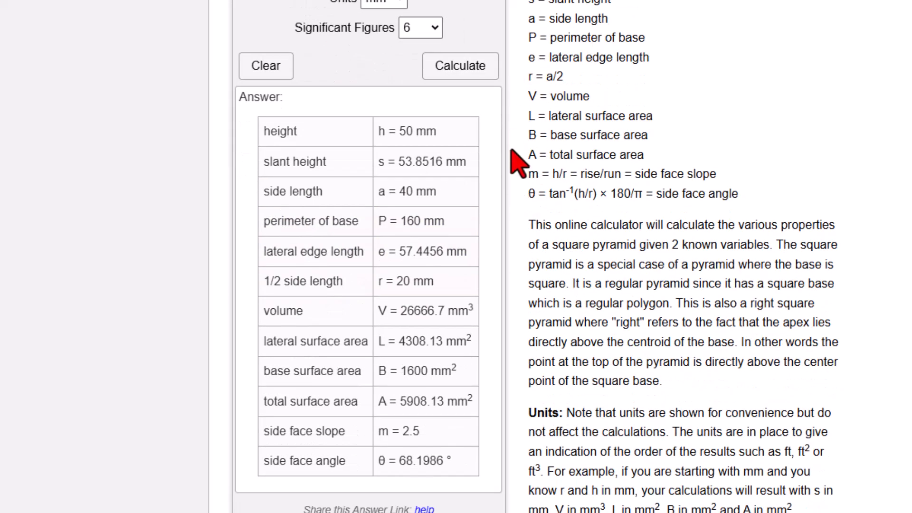